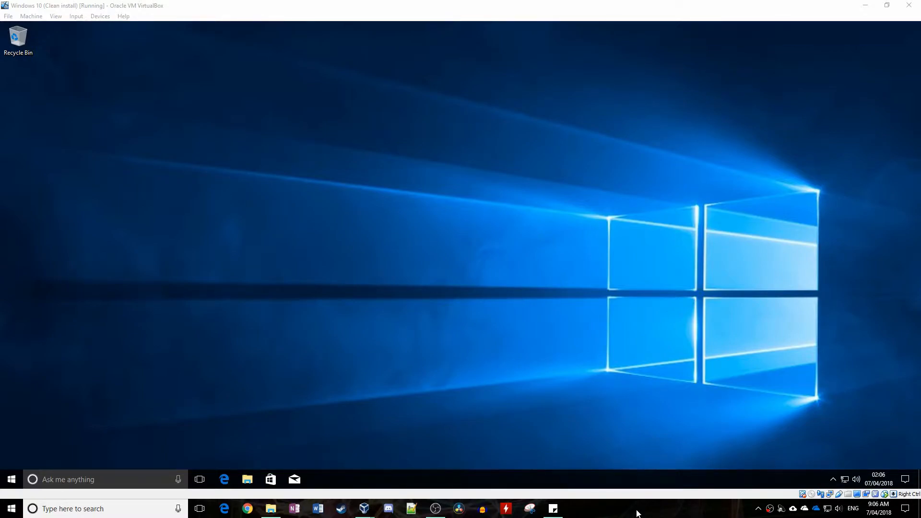
{"action": "mouse_move", "coordinate": [354, 296]}
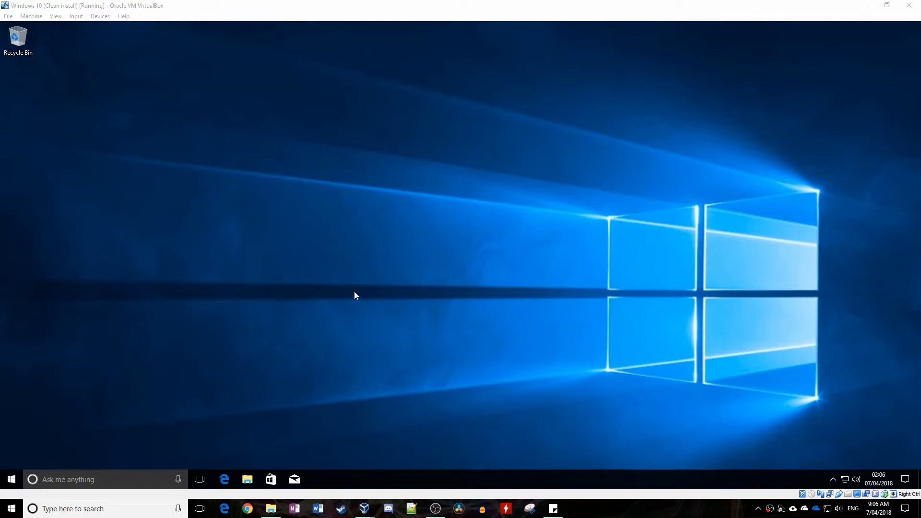
{"action": "mouse_move", "coordinate": [421, 244]}
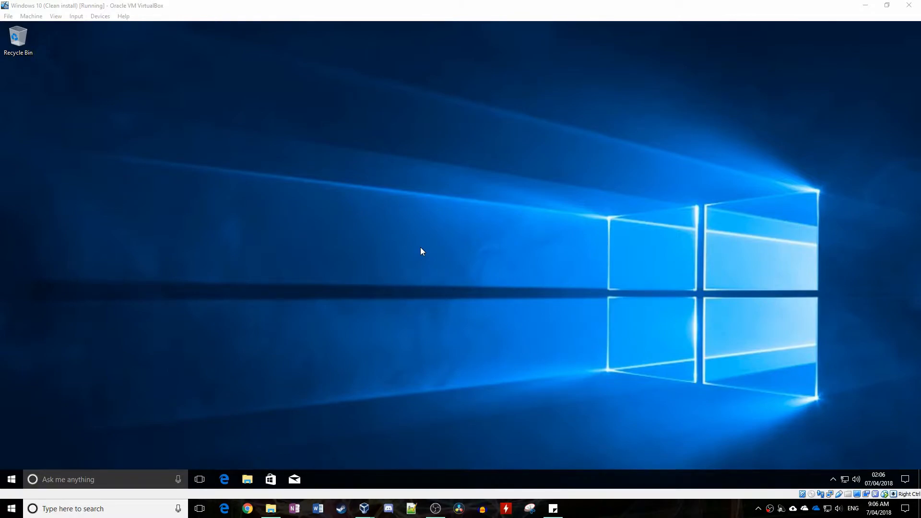
Bring up Edge on CNET Download.com's Windows page with the popular downloads list.
{"action": "left_click", "coordinate": [223, 479]}
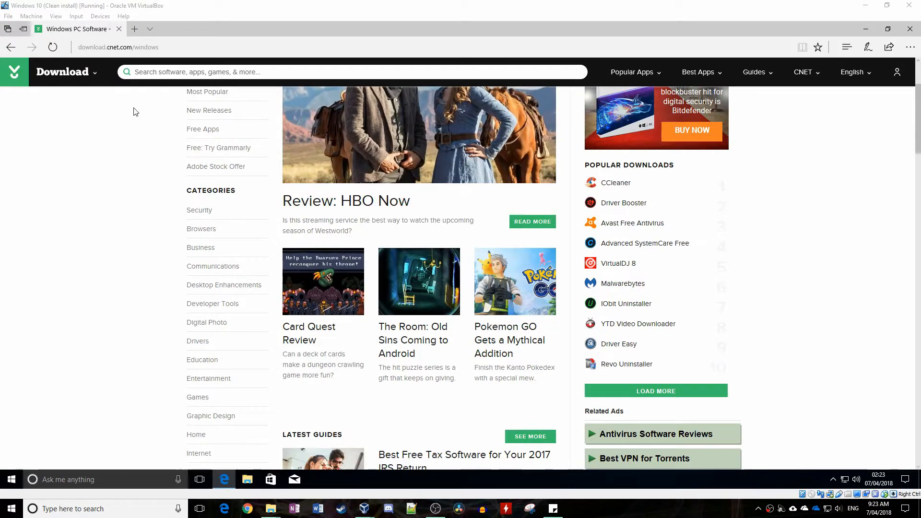
{"action": "left_click", "coordinate": [147, 47]}
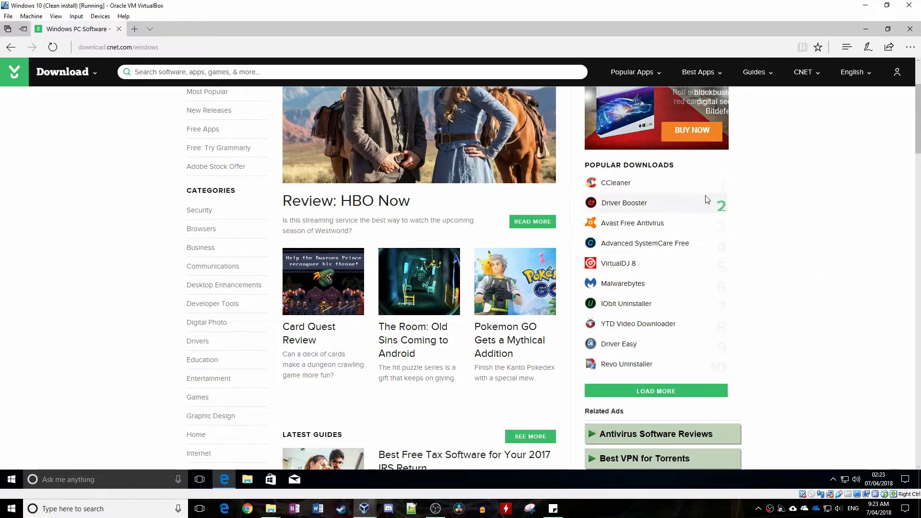
{"action": "mouse_move", "coordinate": [660, 370]}
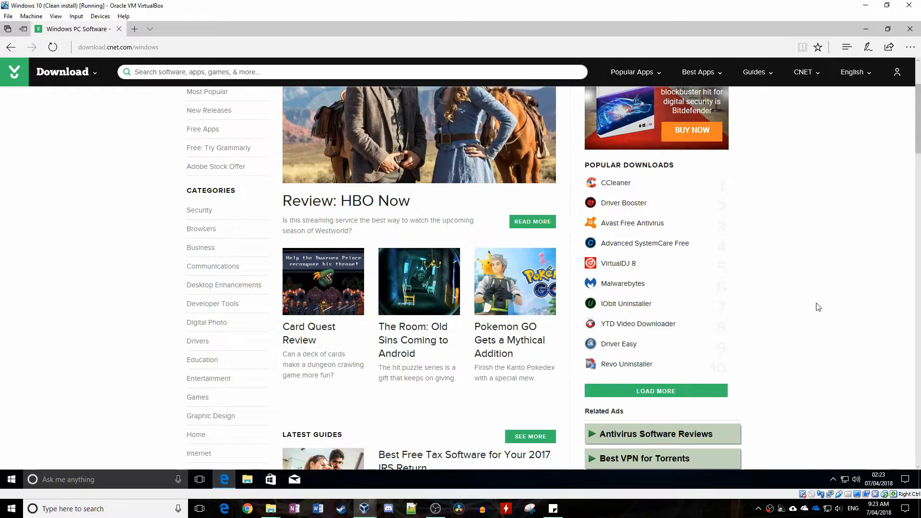
{"action": "mouse_move", "coordinate": [787, 311]}
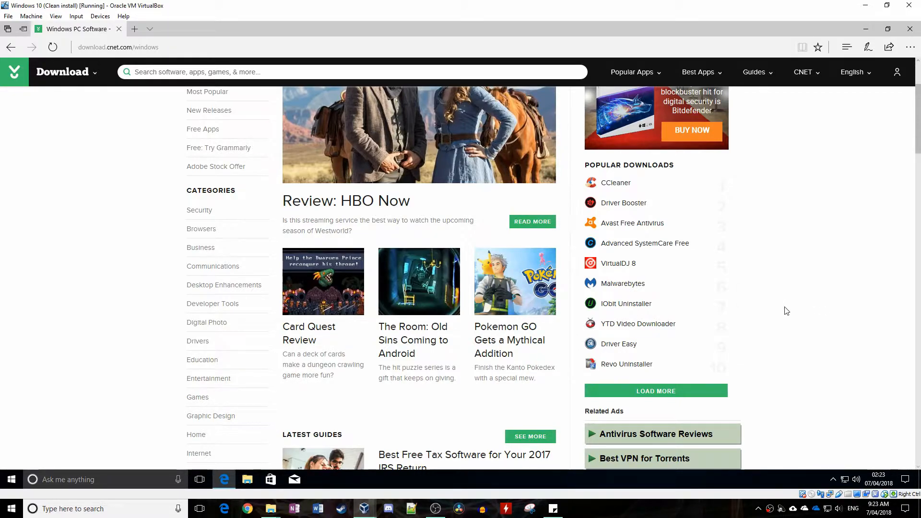
{"action": "mouse_move", "coordinate": [711, 439]}
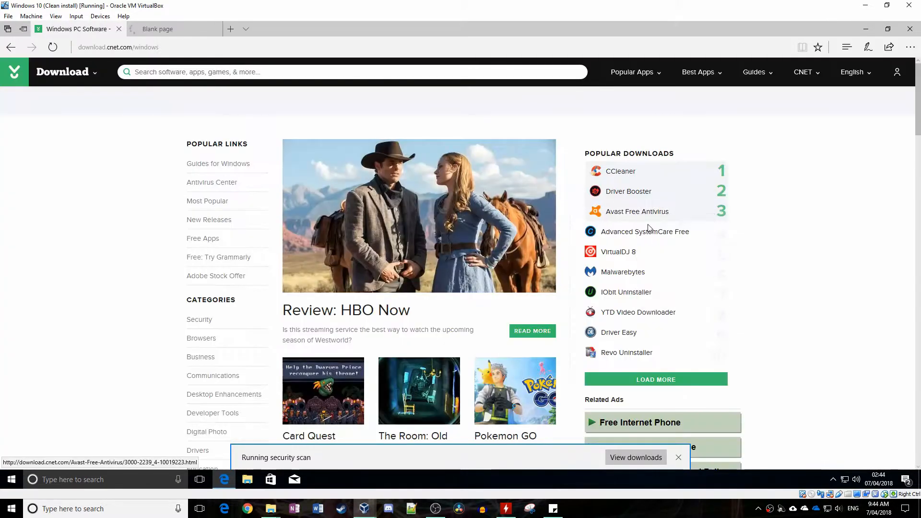
Download the Advanced SystemCare Free and YTD Video Downloader installers from CNET.
{"action": "left_click", "coordinate": [637, 212]}
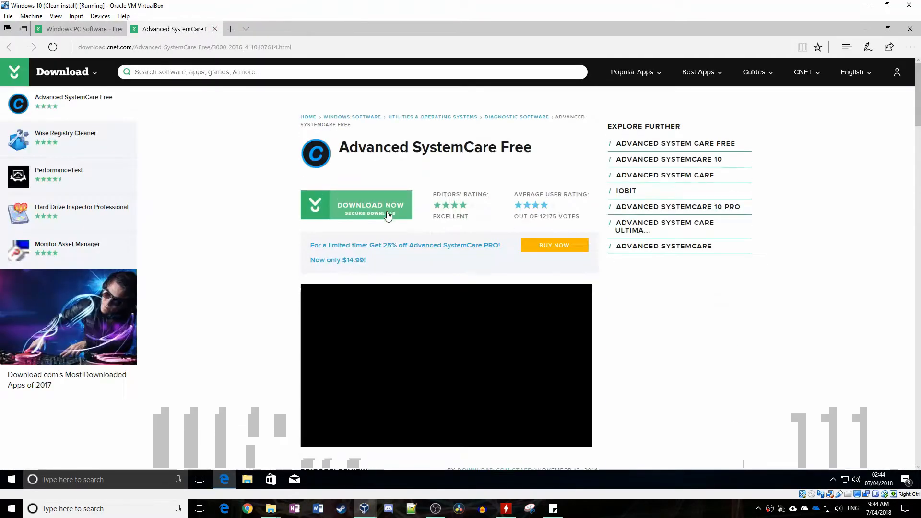
{"action": "left_click", "coordinate": [370, 204]}
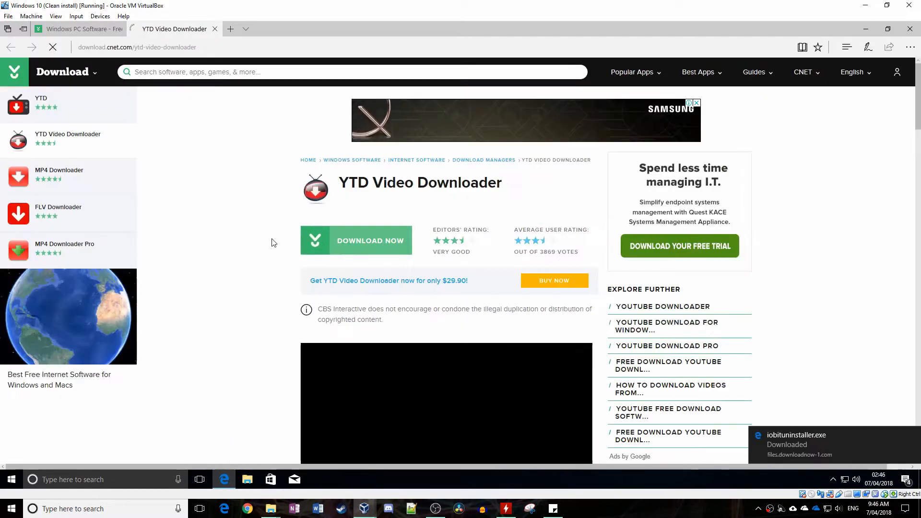
{"action": "left_click", "coordinate": [356, 241]}
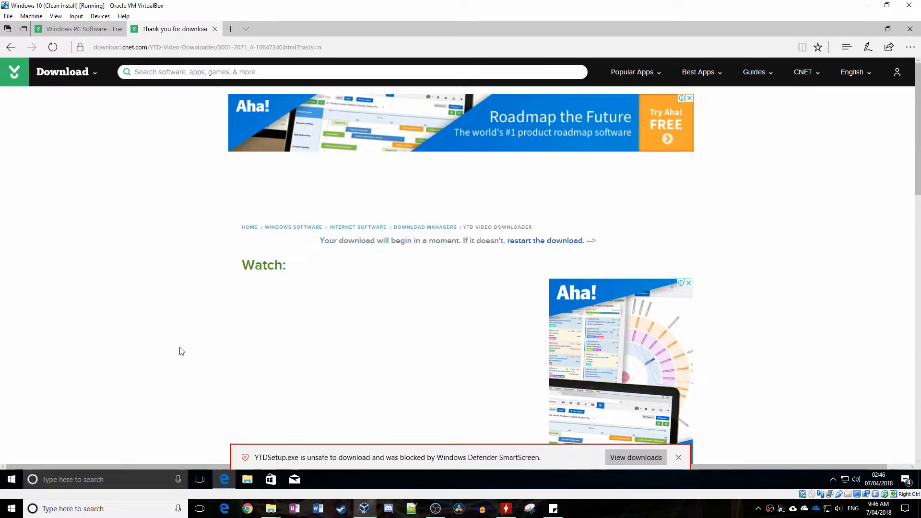
{"action": "mouse_move", "coordinate": [314, 450]}
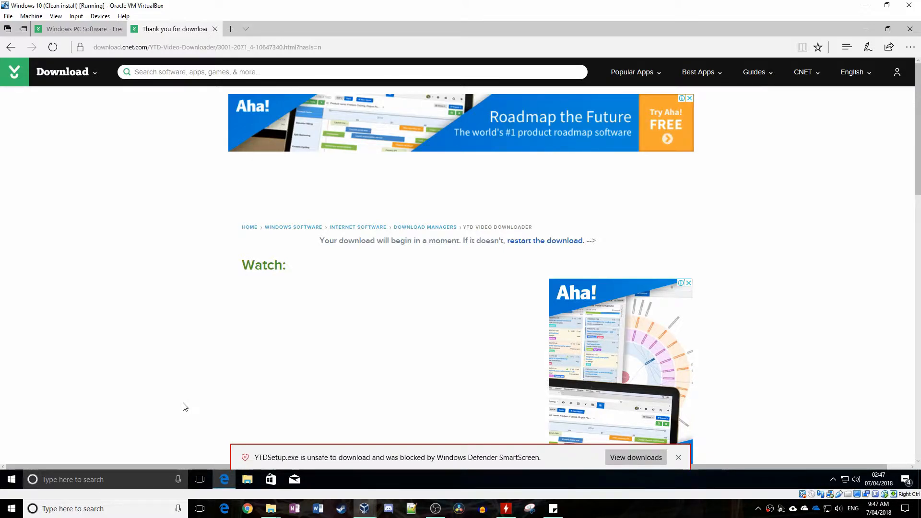
{"action": "mouse_move", "coordinate": [188, 406]}
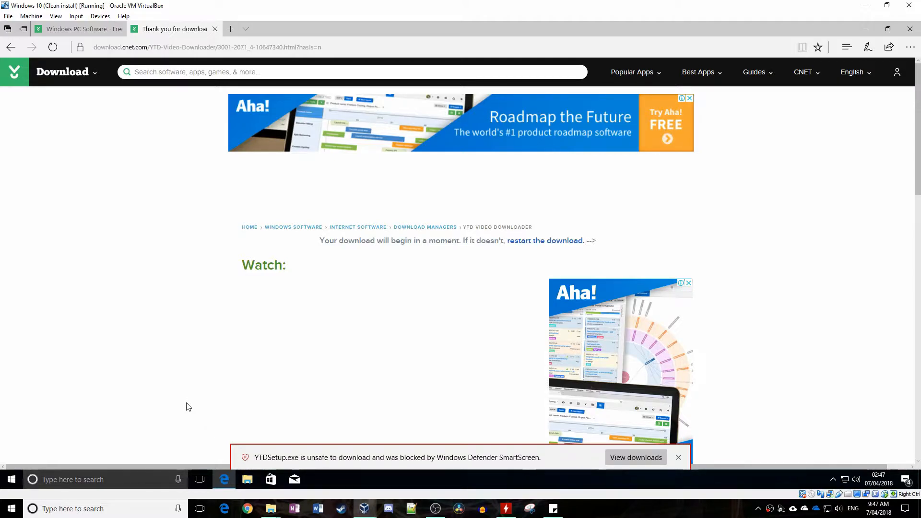
{"action": "mouse_move", "coordinate": [263, 462]}
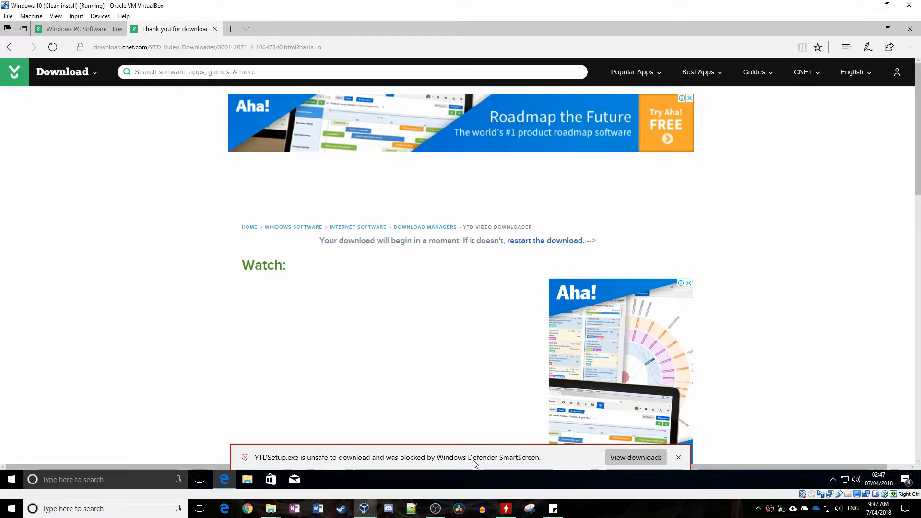
{"action": "mouse_move", "coordinate": [457, 462]}
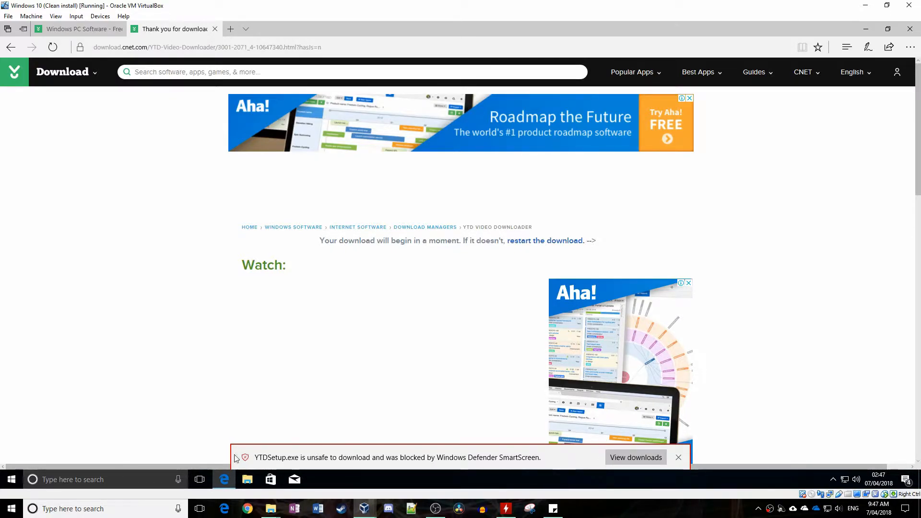
{"action": "mouse_move", "coordinate": [353, 468]}
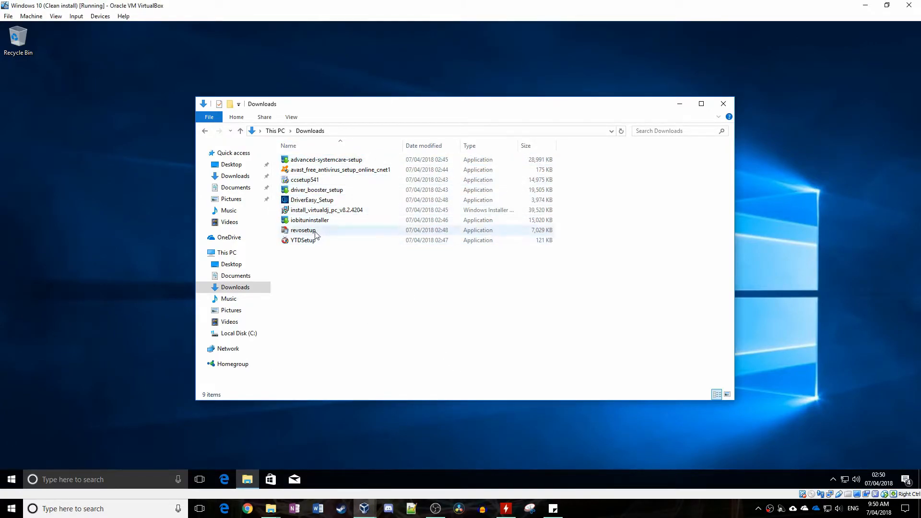
{"action": "mouse_move", "coordinate": [303, 240]}
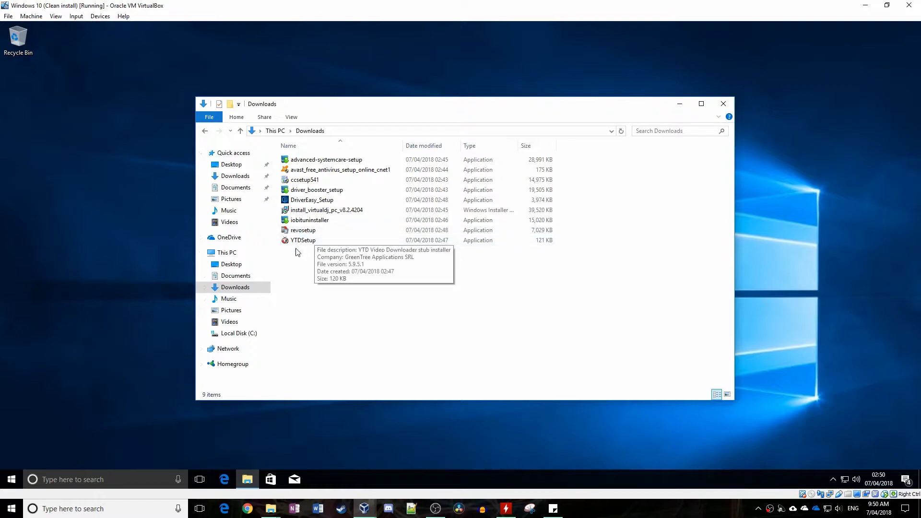
{"action": "mouse_move", "coordinate": [342, 269]}
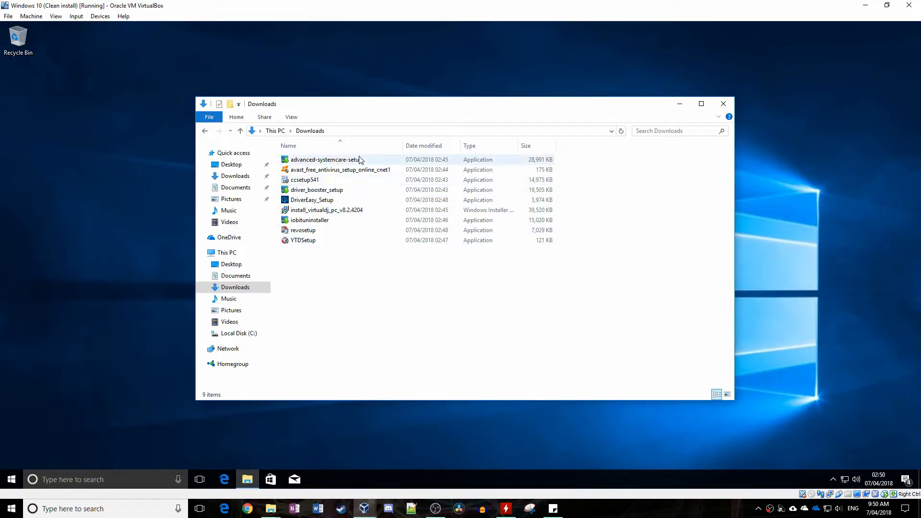
Run the first downloaded installer from Downloads, then launch the newly installed CCleaner.
{"action": "double_click", "coordinate": [324, 159]}
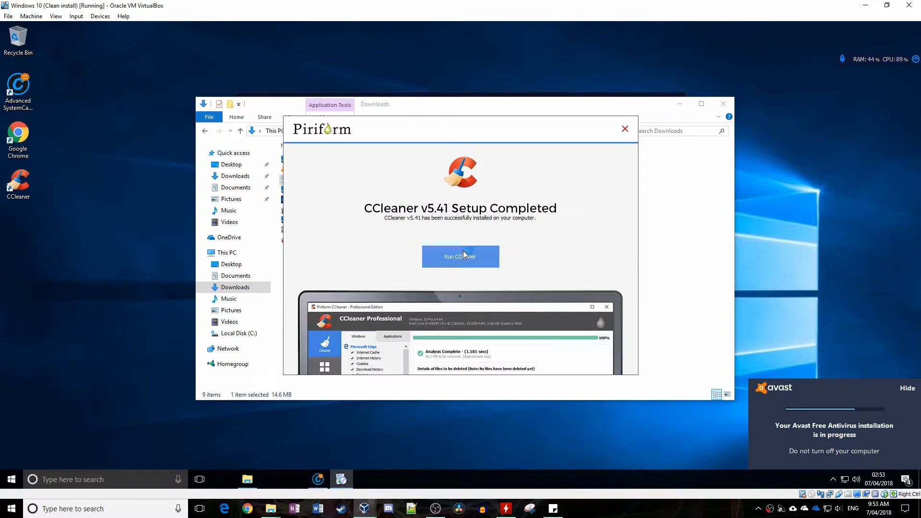
{"action": "left_click", "coordinate": [460, 256]}
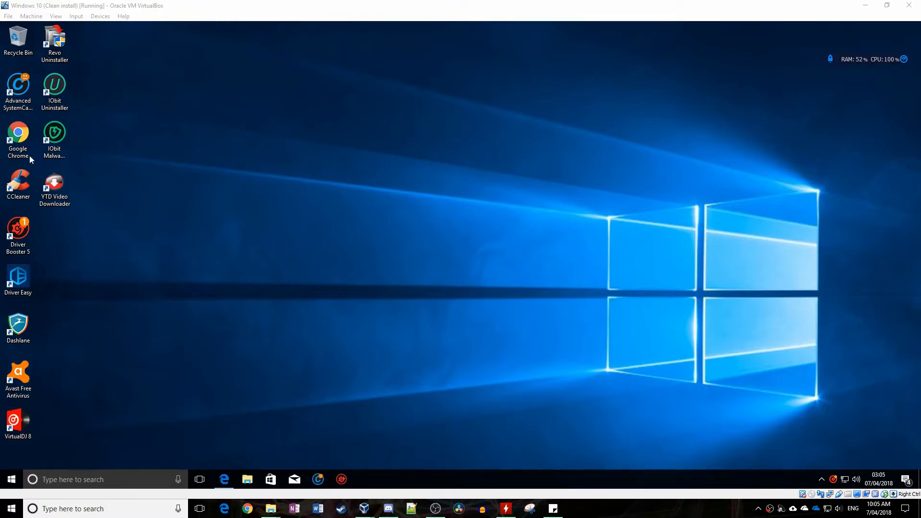
{"action": "mouse_move", "coordinate": [267, 280]}
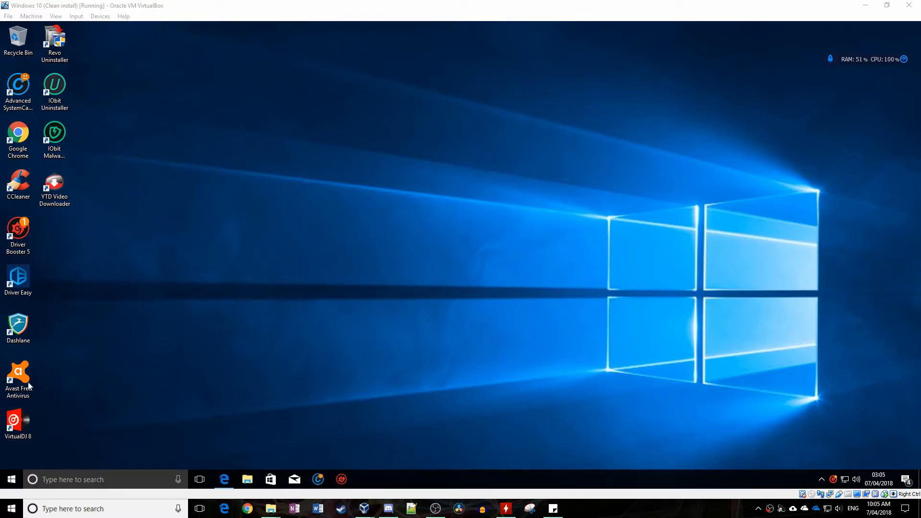
Launch Edge from the taskbar and bring up malwarebytes.com.
{"action": "left_click", "coordinate": [18, 137]}
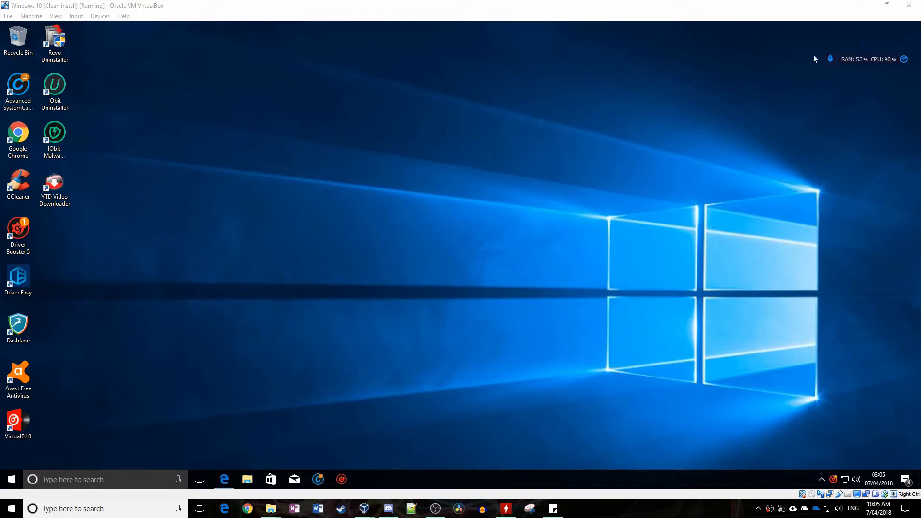
{"action": "mouse_move", "coordinate": [899, 90]}
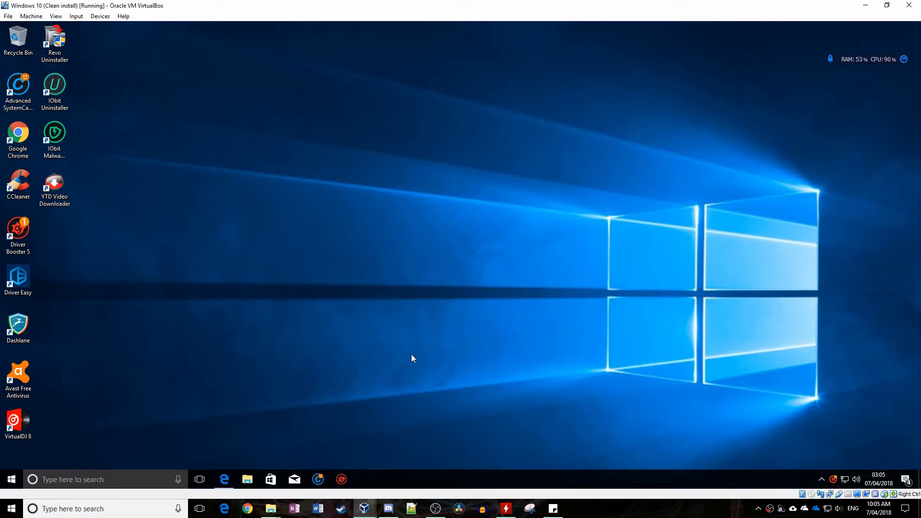
{"action": "left_click", "coordinate": [223, 480]}
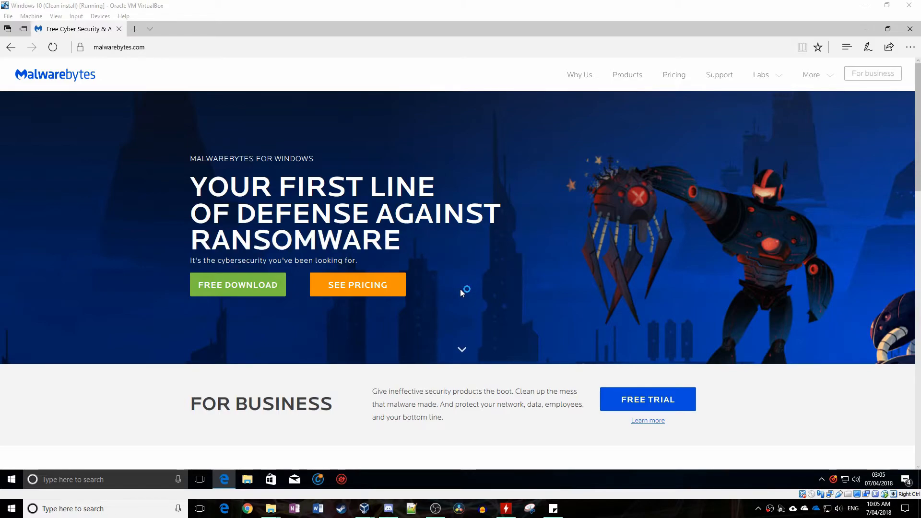
Download the free Malwarebytes installer and run it from the download bar.
{"action": "left_click", "coordinate": [238, 285]}
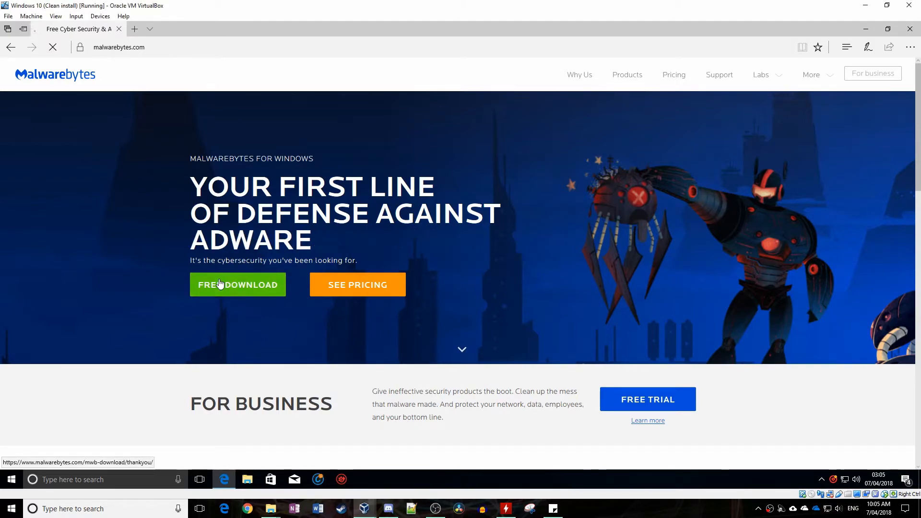
{"action": "left_click", "coordinate": [237, 284]}
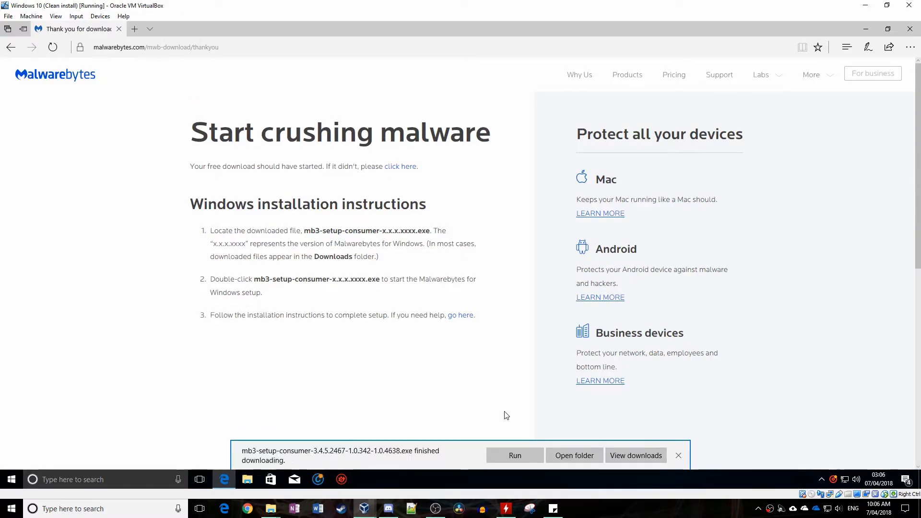
{"action": "left_click", "coordinate": [515, 455]}
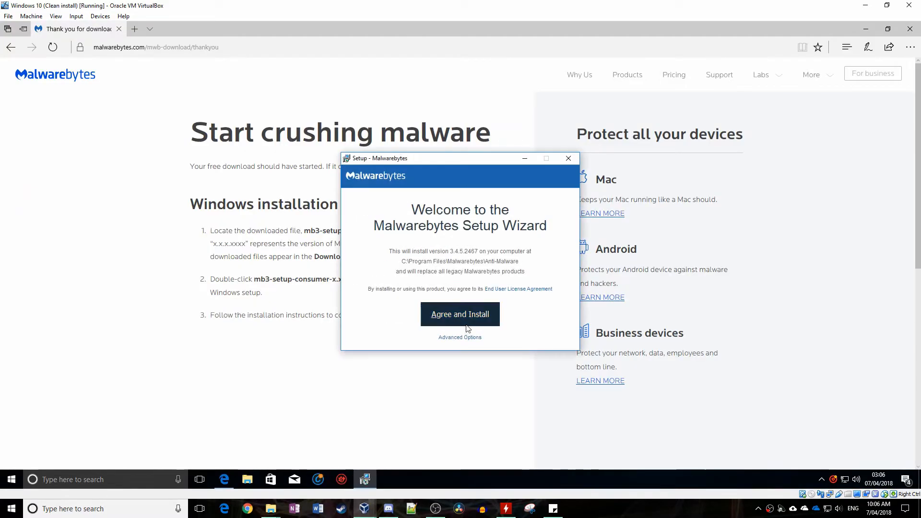
Agree to the Malwarebytes license and install it.
{"action": "left_click", "coordinate": [460, 315]}
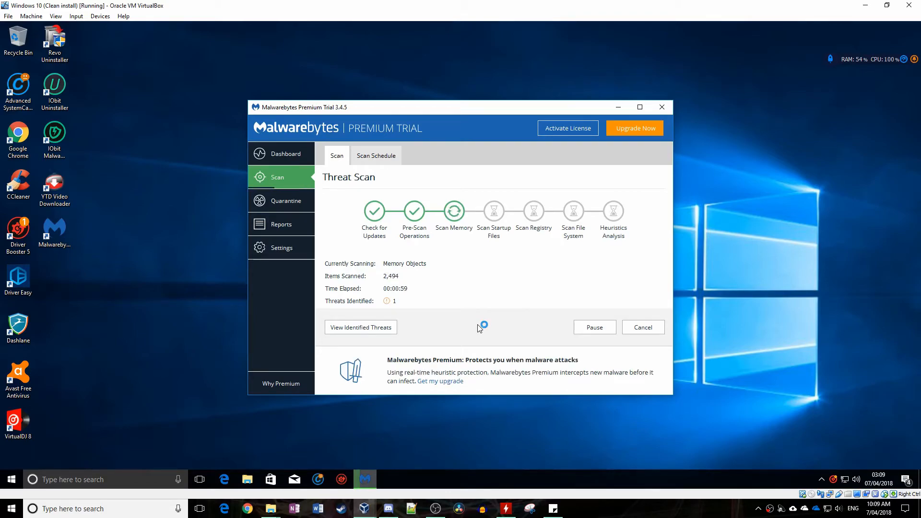
{"action": "mouse_move", "coordinate": [480, 328]}
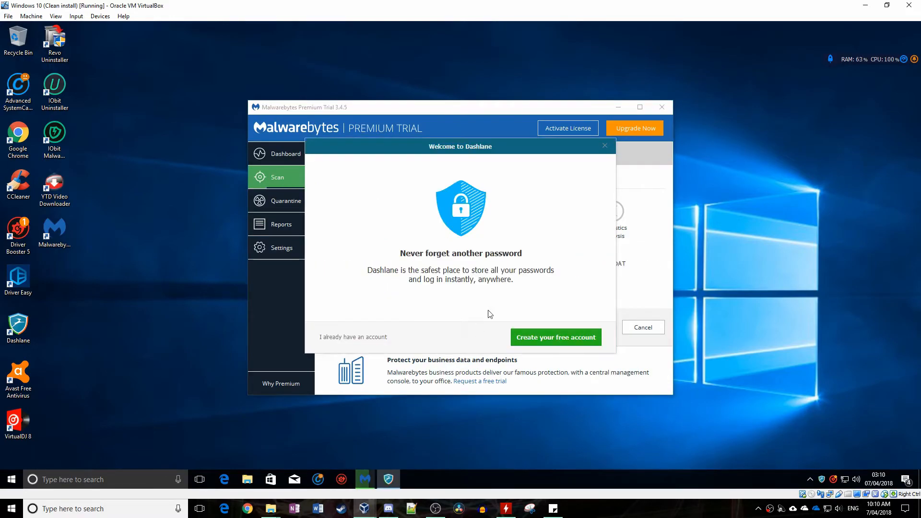
Run a Malwarebytes Threat Scan until it lists 31 identified items.
{"action": "left_click", "coordinate": [604, 145]}
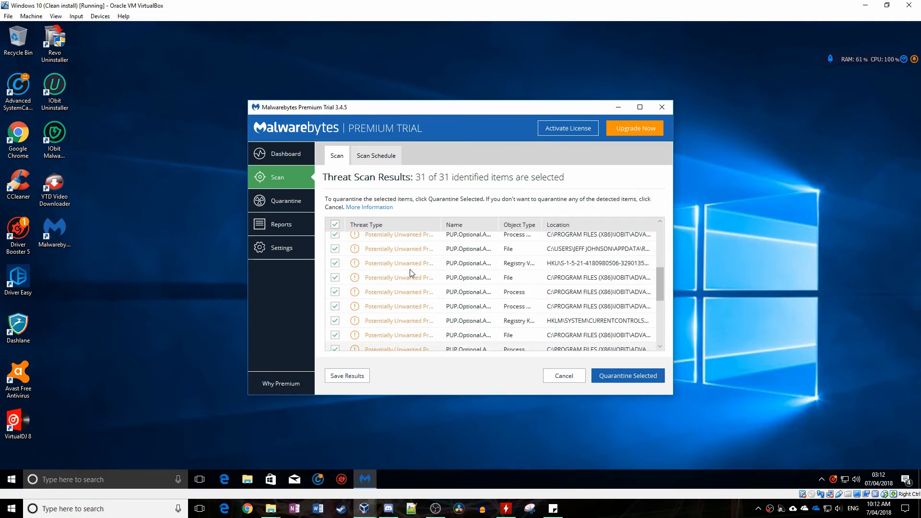
{"action": "scroll", "scroll_direction": "down", "scroll_amount": 3}
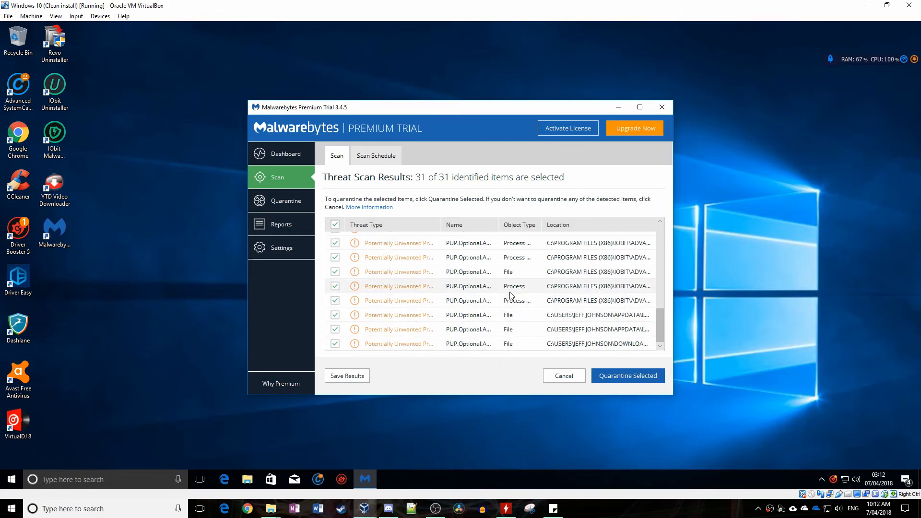
{"action": "scroll", "scroll_direction": "down", "scroll_amount": 3}
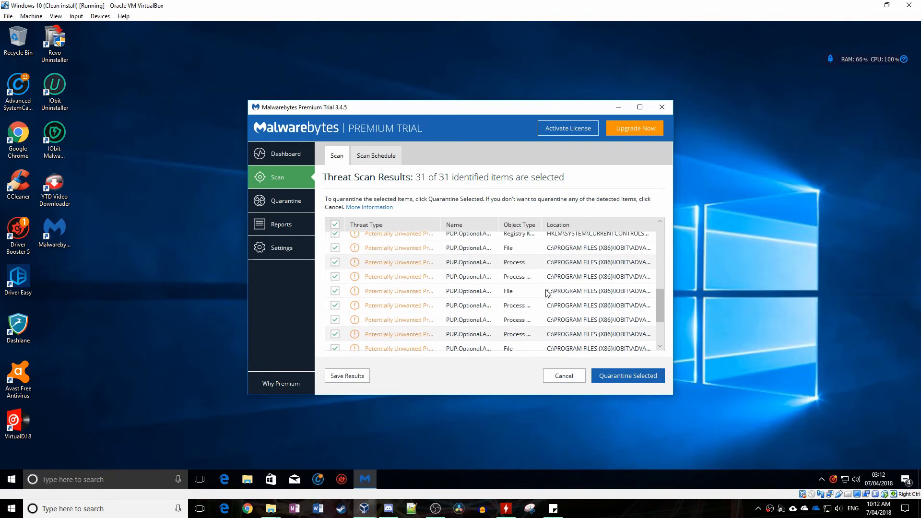
{"action": "scroll", "scroll_direction": "down", "scroll_amount": 3}
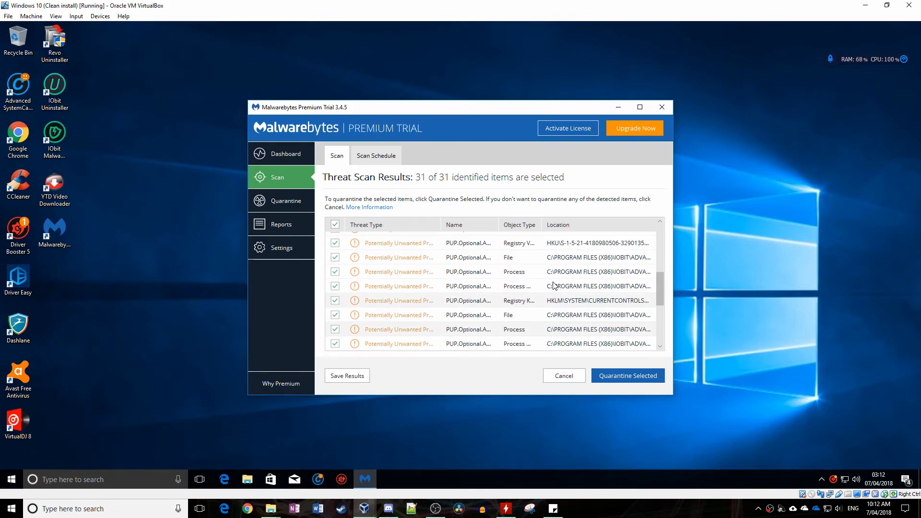